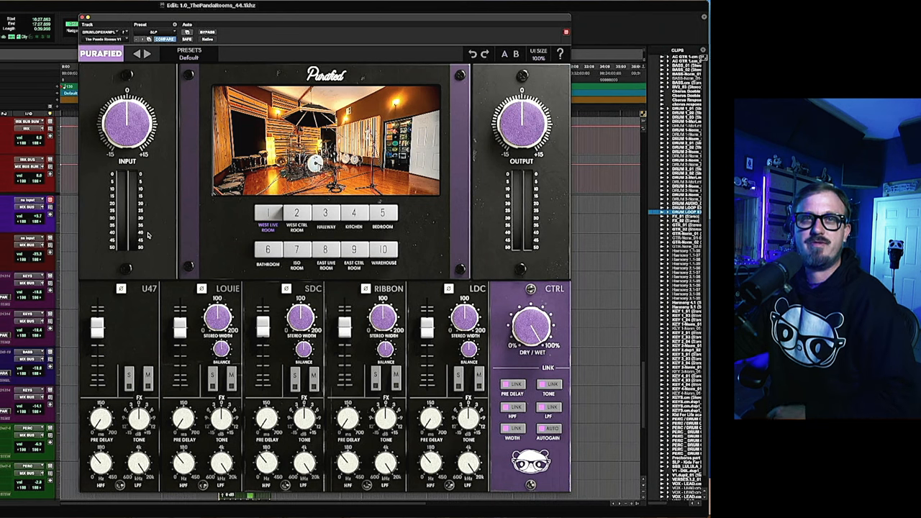
{"action": "mouse_move", "coordinate": [216, 245]}
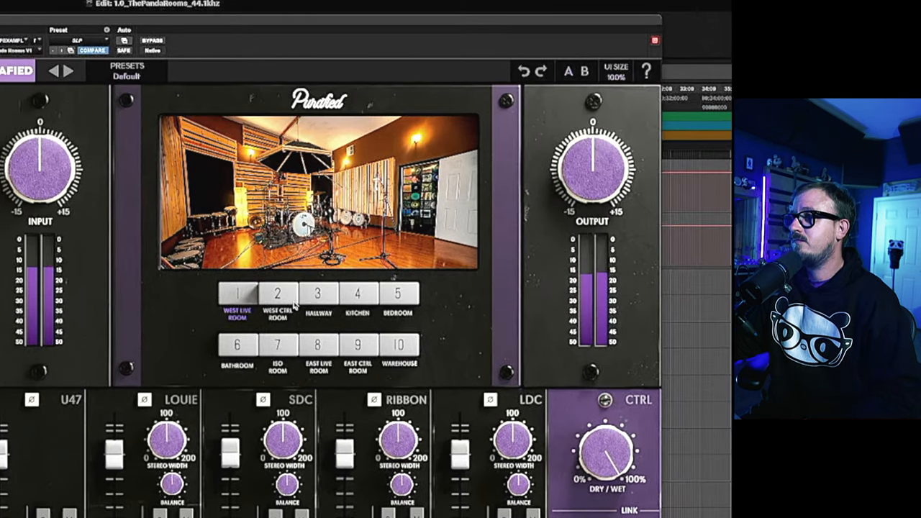
Step: Audition the West Ctrl Room, Hallway, Kitchen and Bedroom reverbs in turn on the ukulele
{"action": "left_click", "coordinate": [276, 292]}
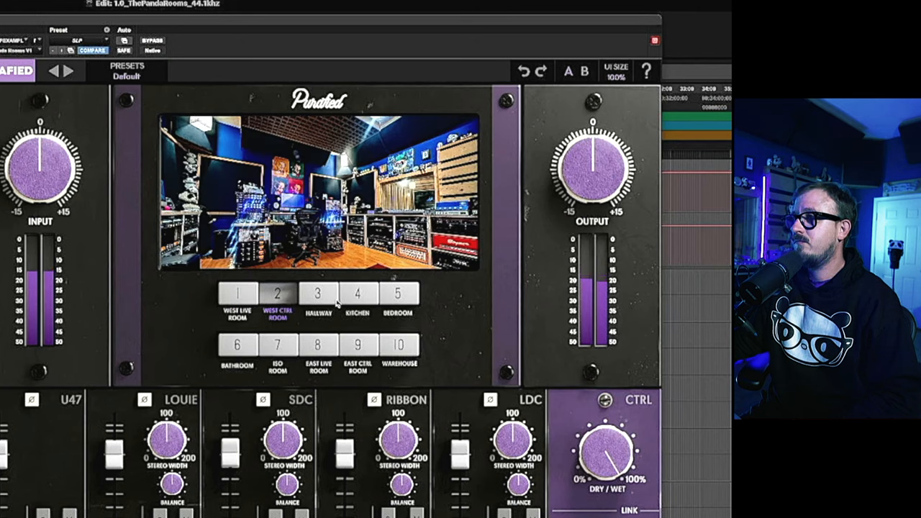
{"action": "left_click", "coordinate": [317, 292]}
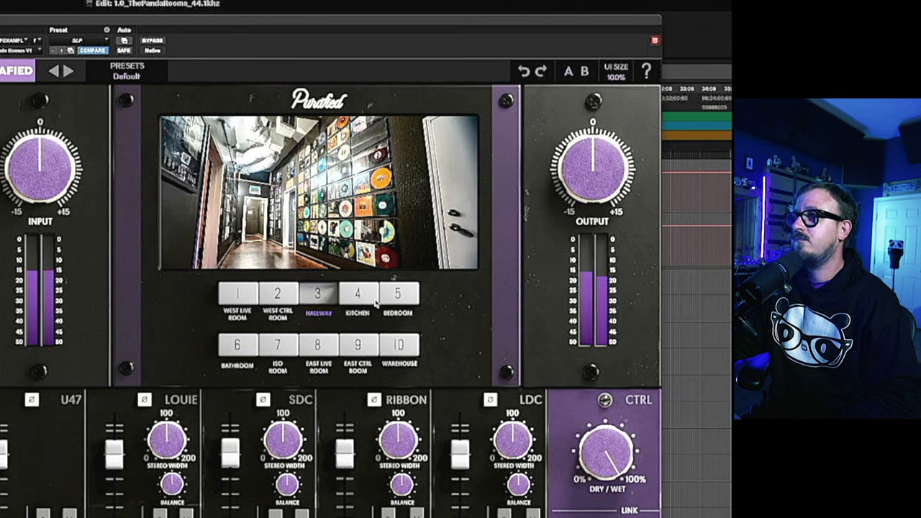
{"action": "left_click", "coordinate": [357, 294]}
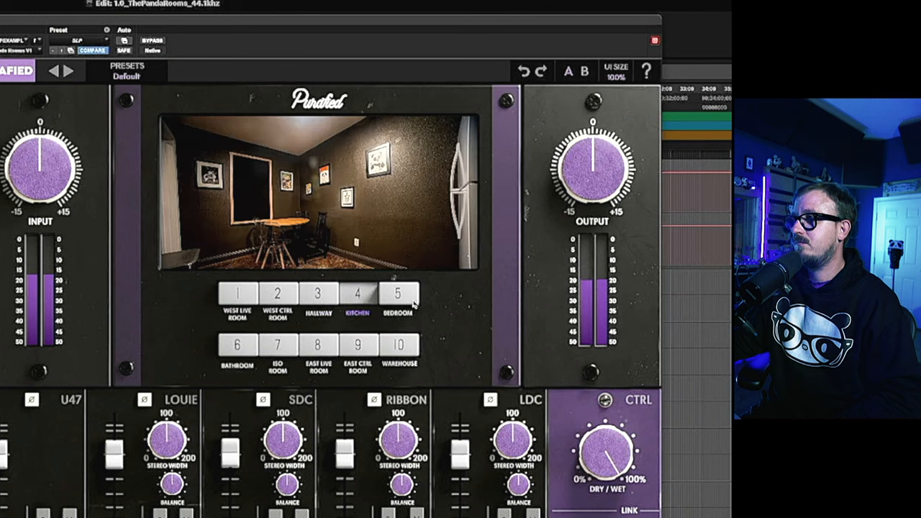
{"action": "left_click", "coordinate": [397, 293]}
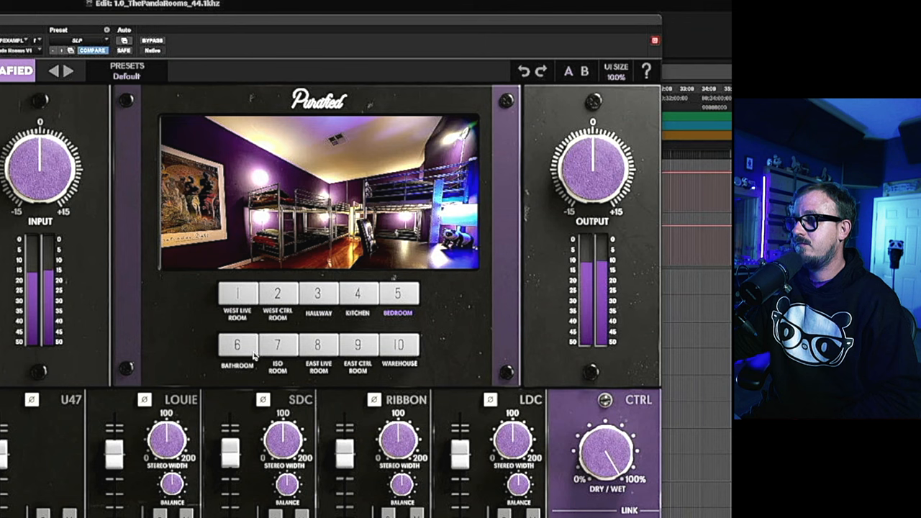
Step: Audition the Bathroom, Iso Room, East Live Room, East Ctrl Room and Warehouse reverbs
{"action": "left_click", "coordinate": [236, 344]}
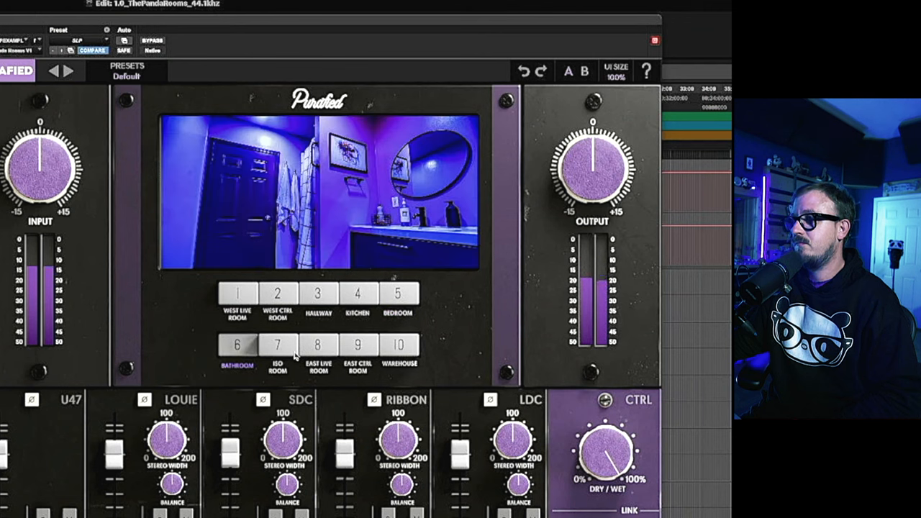
{"action": "left_click", "coordinate": [276, 343]}
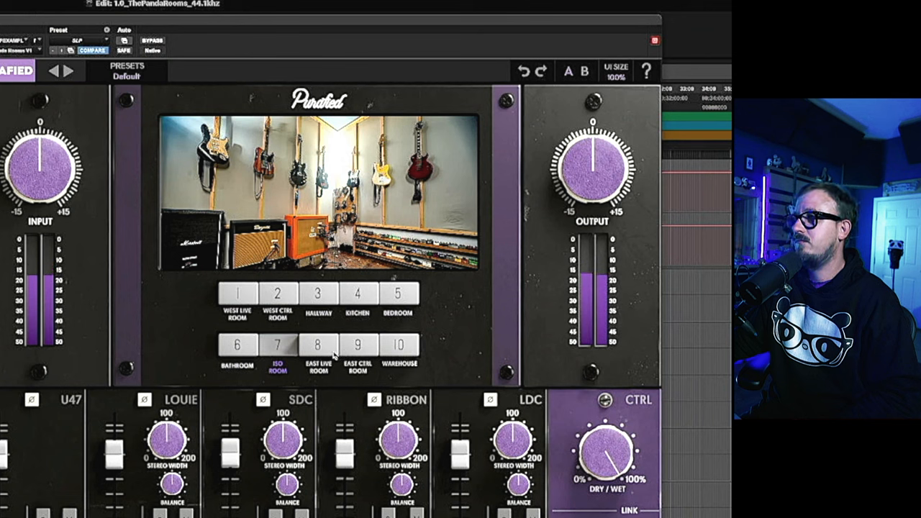
{"action": "left_click", "coordinate": [317, 344]}
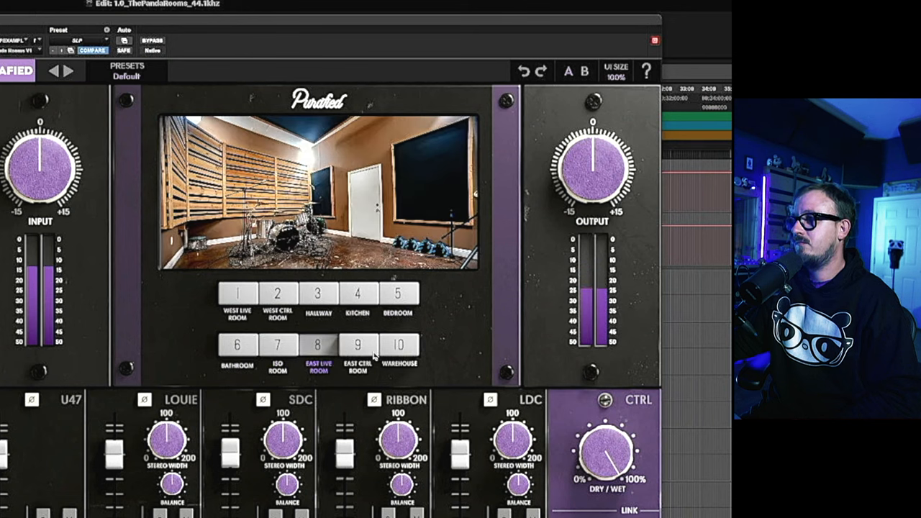
{"action": "left_click", "coordinate": [357, 345]}
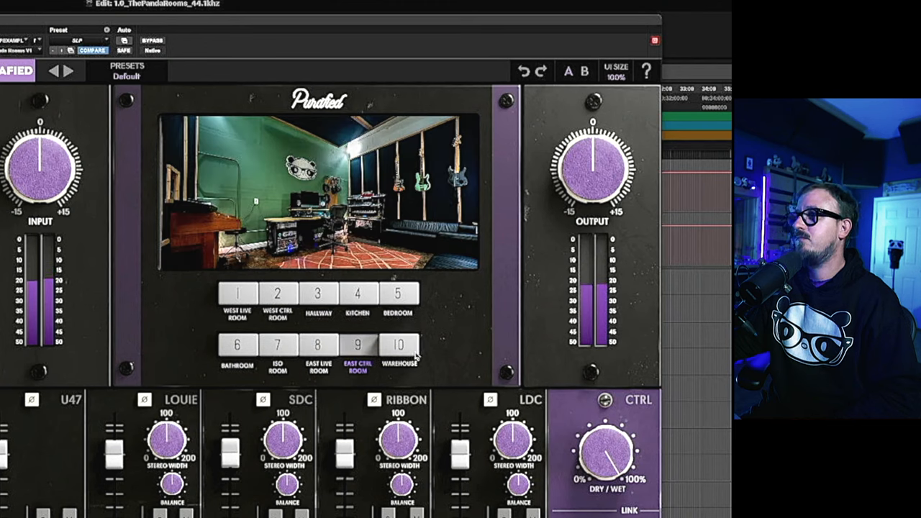
{"action": "left_click", "coordinate": [394, 351]}
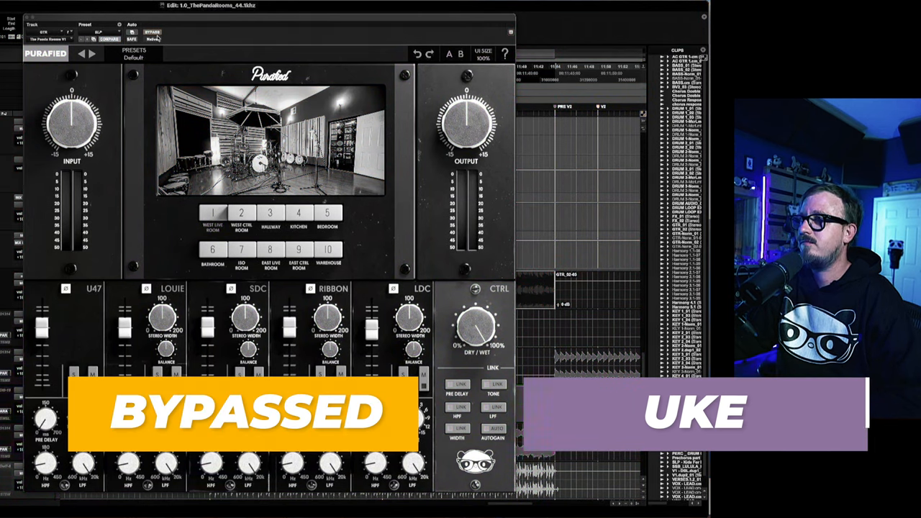
Step: Re-enable the ukulele reverb and audition the West Ctrl Room, Hallway and Bedroom
{"action": "left_click", "coordinate": [152, 32]}
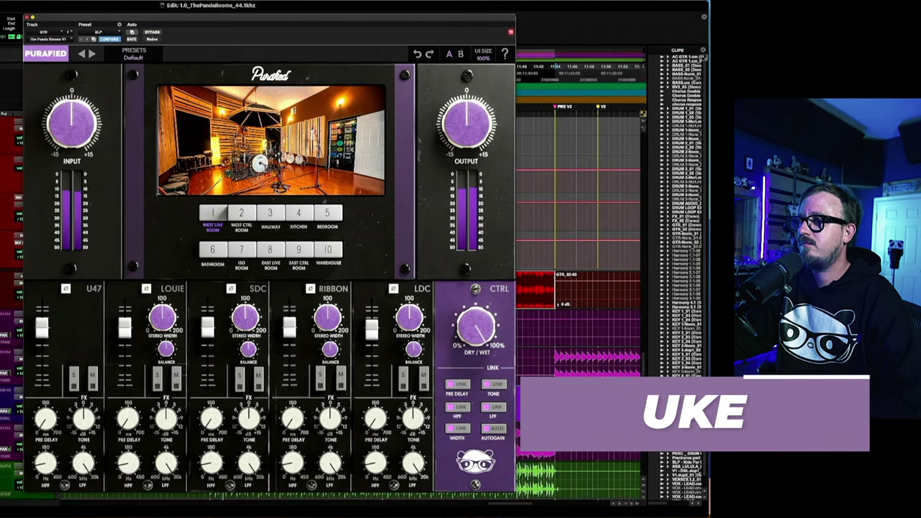
{"action": "left_click", "coordinate": [241, 213]}
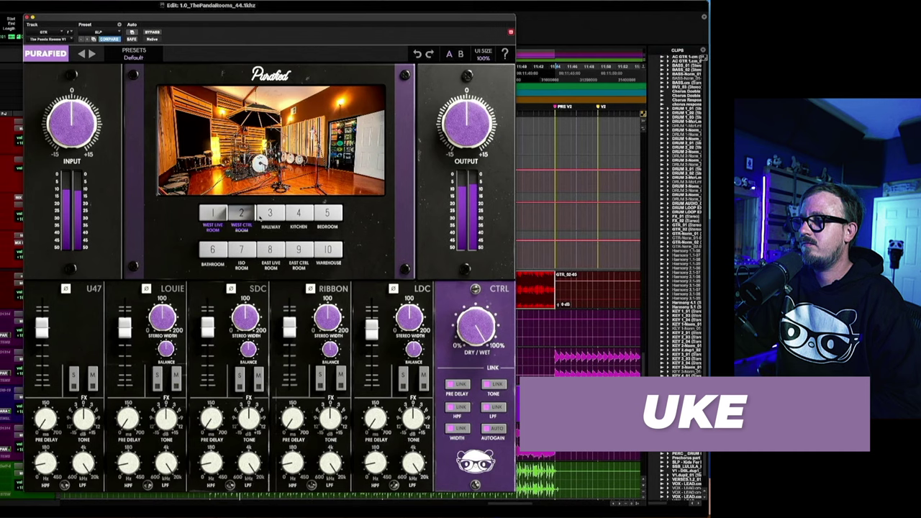
{"action": "left_click", "coordinate": [265, 216]}
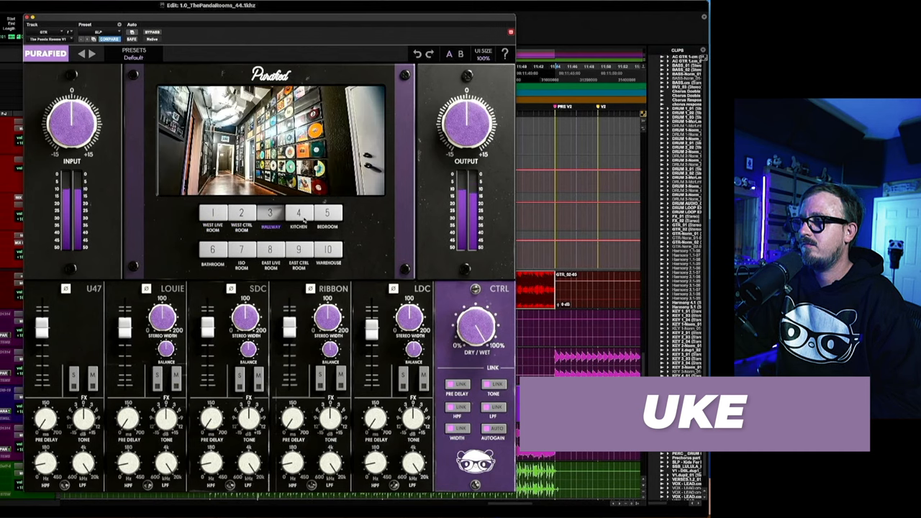
{"action": "left_click", "coordinate": [328, 213]}
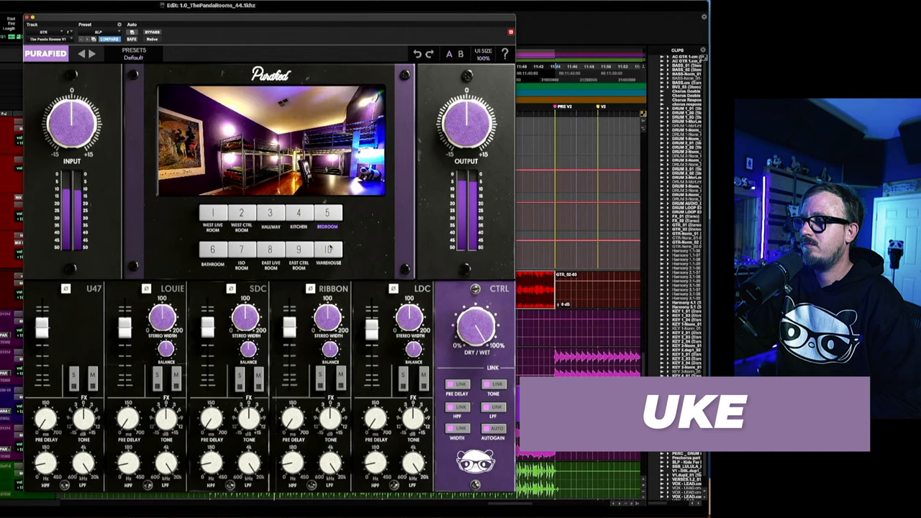
Step: Audition Bathroom, East Ctrl Room and Iso Room, nudge the dry/wet mix, and settle on West Live Room
{"action": "left_click", "coordinate": [213, 249]}
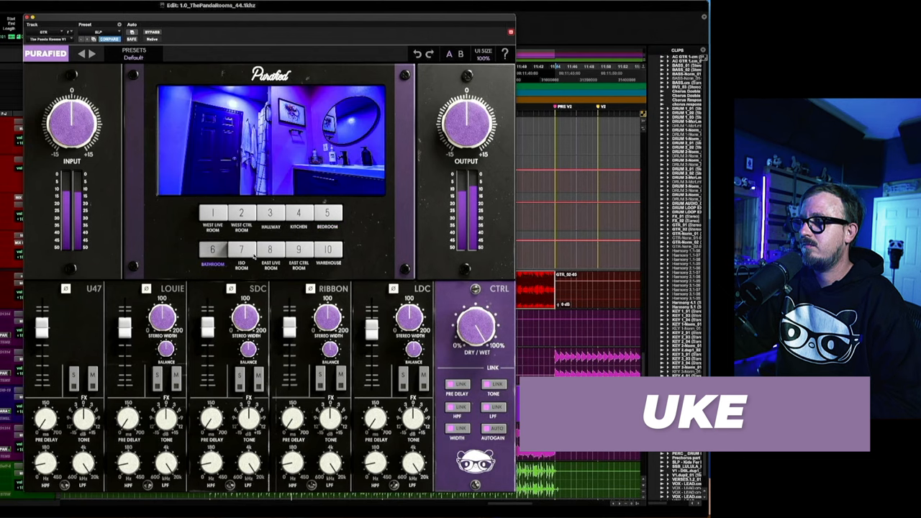
{"action": "left_click", "coordinate": [294, 253]}
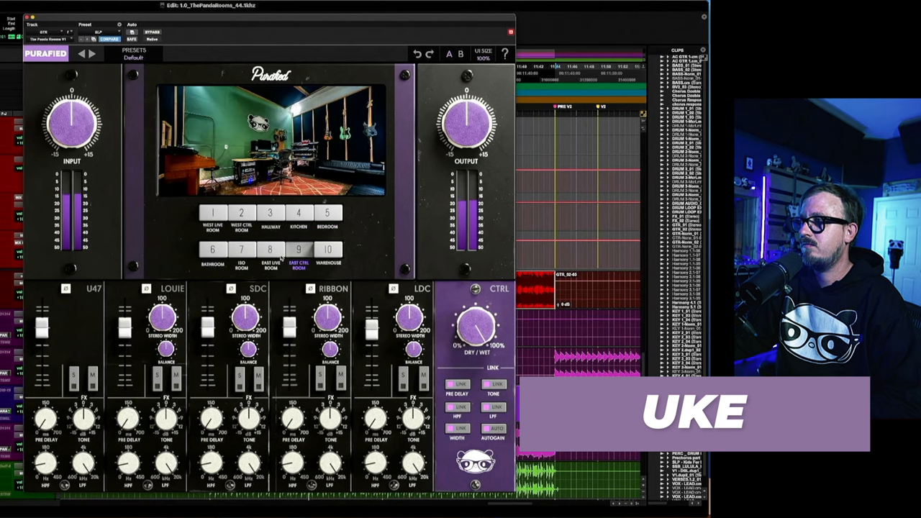
{"action": "left_click", "coordinate": [328, 251]}
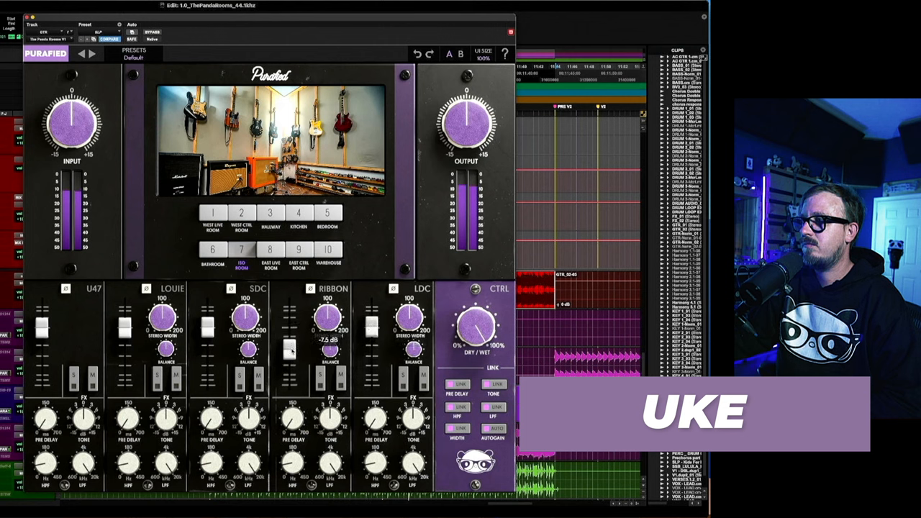
{"action": "left_click_drag", "start_coordinate": [41, 322], "coordinate": [40, 382]}
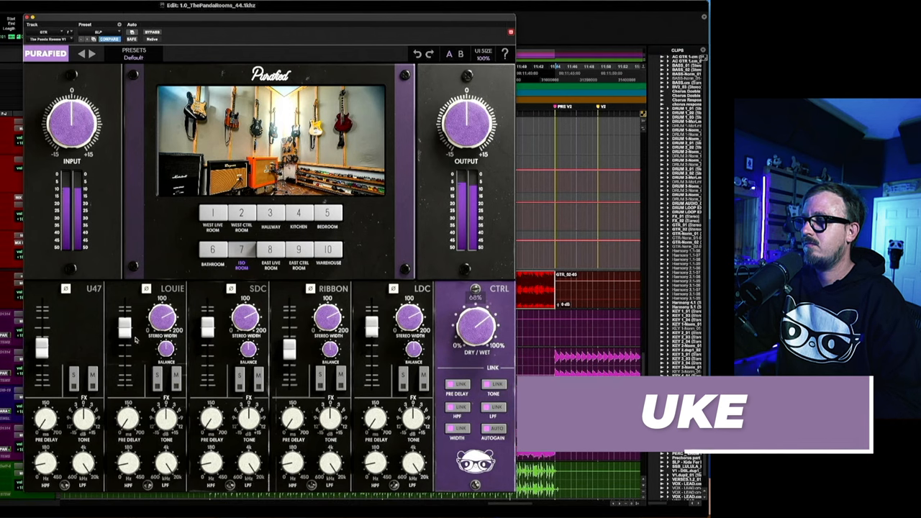
{"action": "left_click", "coordinate": [213, 217]}
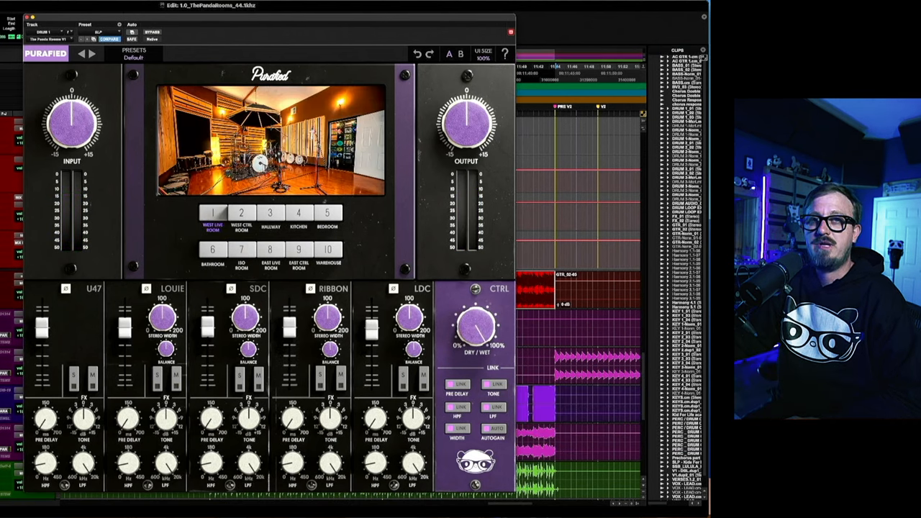
Step: Compare the percussion dry and wet, then audition West Ctrl Room, Iso Room, Warehouse and Kitchen
{"action": "left_click", "coordinate": [153, 30]}
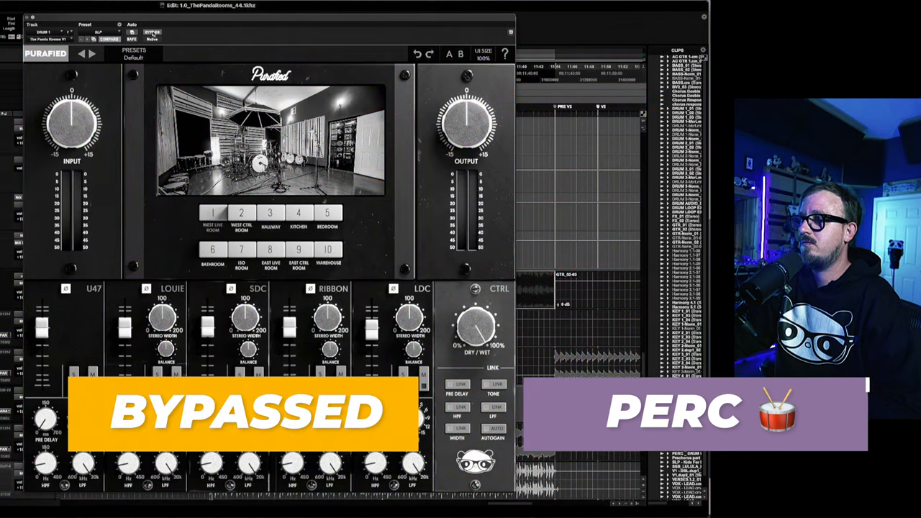
{"action": "left_click", "coordinate": [152, 31]}
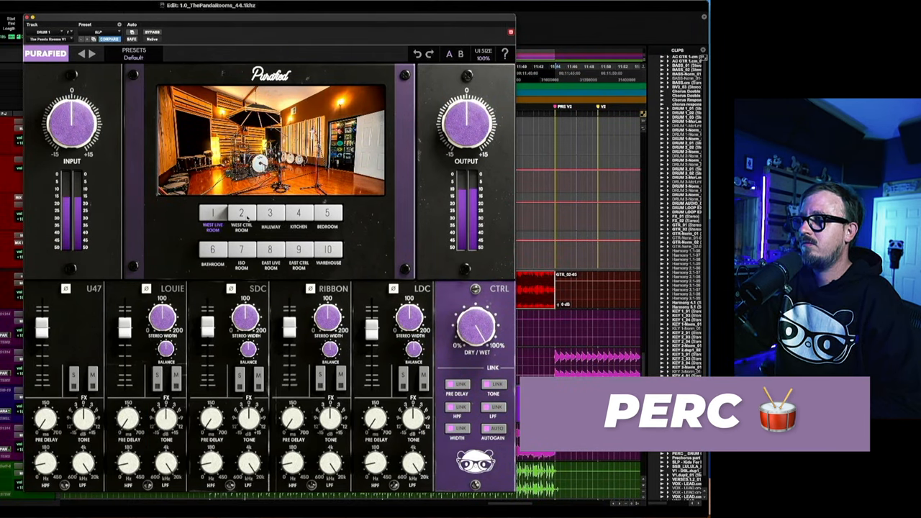
{"action": "left_click", "coordinate": [242, 213]}
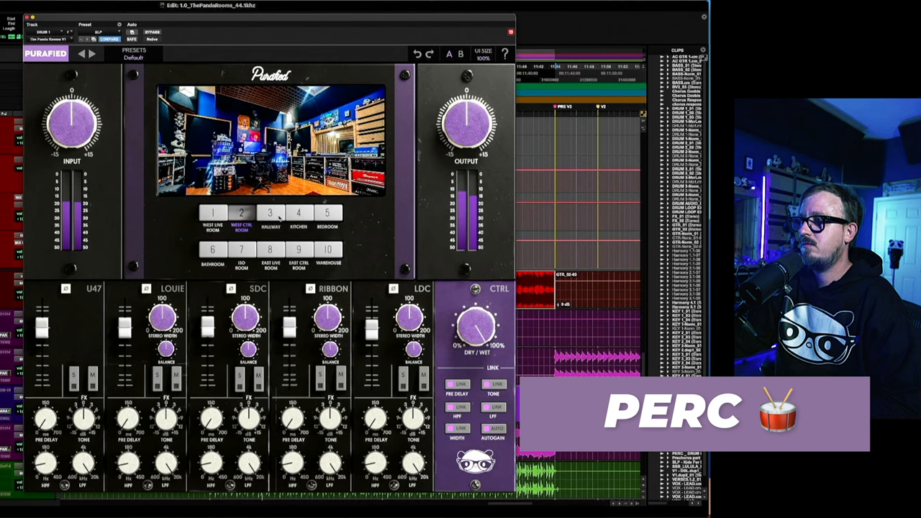
{"action": "left_click", "coordinate": [291, 216]}
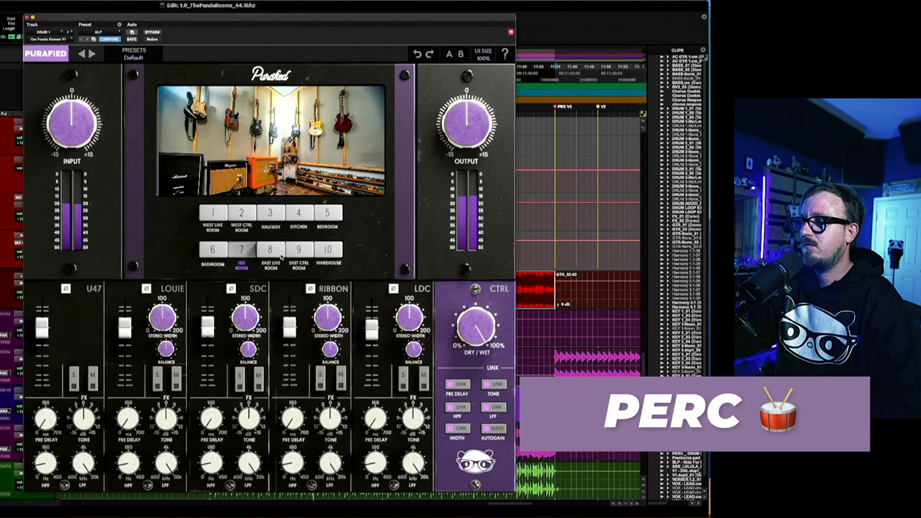
{"action": "left_click", "coordinate": [298, 250]}
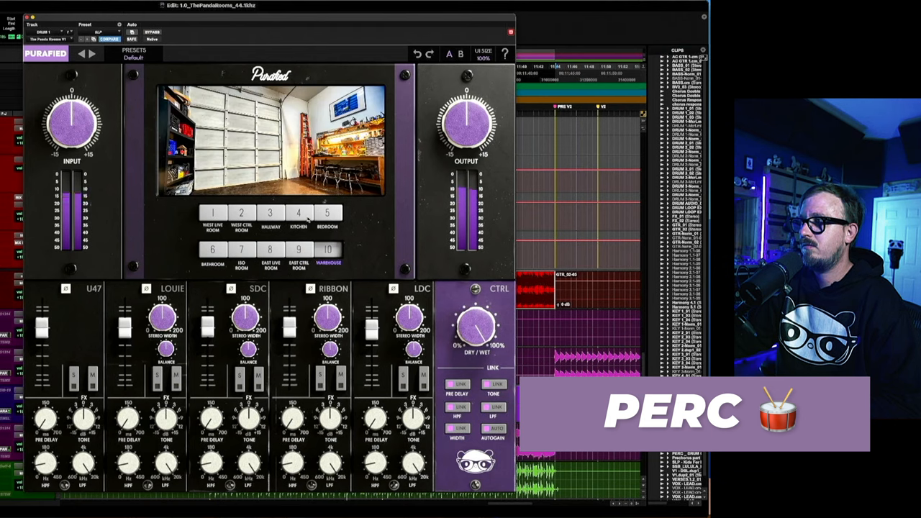
{"action": "left_click", "coordinate": [300, 213]}
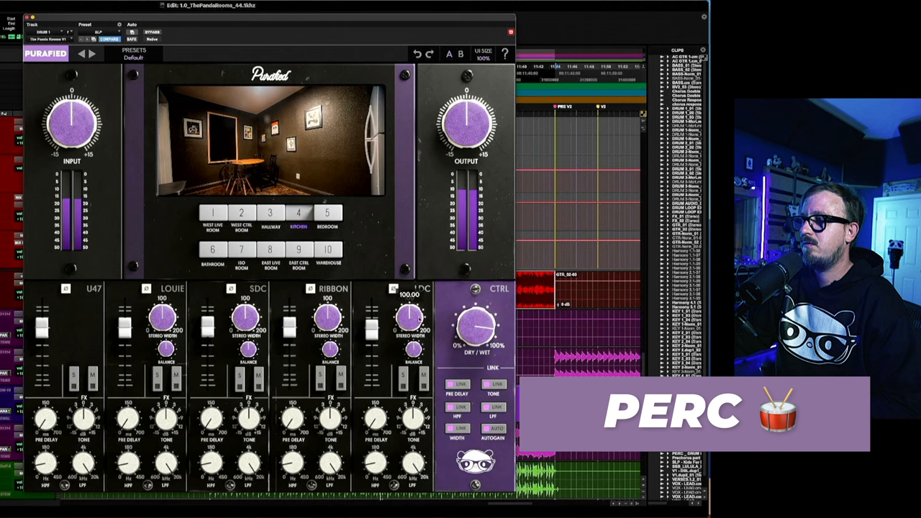
Step: Rebalance the Kitchen reverb's dry/wet mix on the percussion
{"action": "left_click_drag", "start_coordinate": [410, 316], "coordinate": [410, 295]}
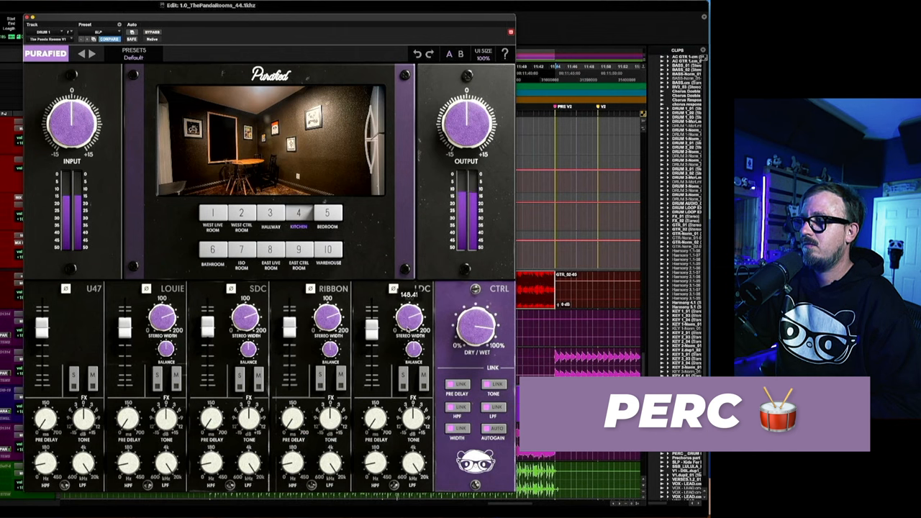
{"action": "left_click_drag", "start_coordinate": [475, 323], "coordinate": [475, 346]}
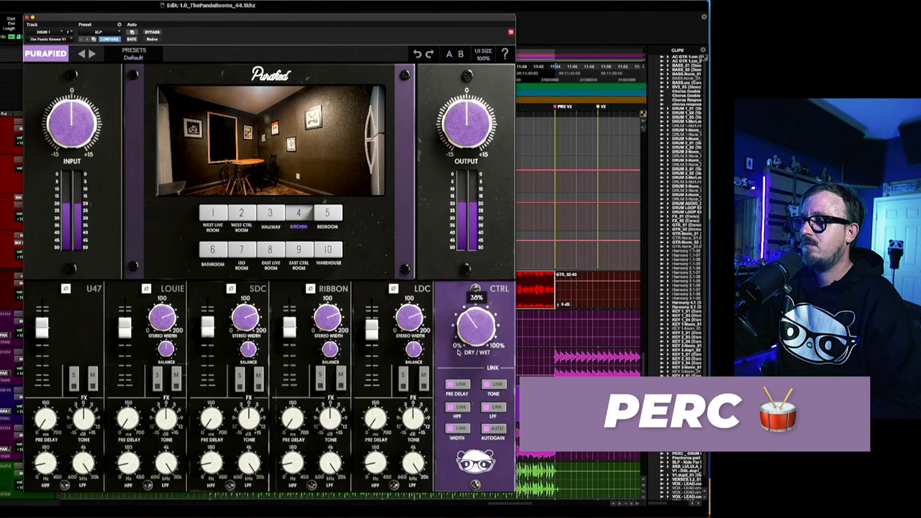
{"action": "left_click_drag", "start_coordinate": [475, 324], "coordinate": [489, 309]}
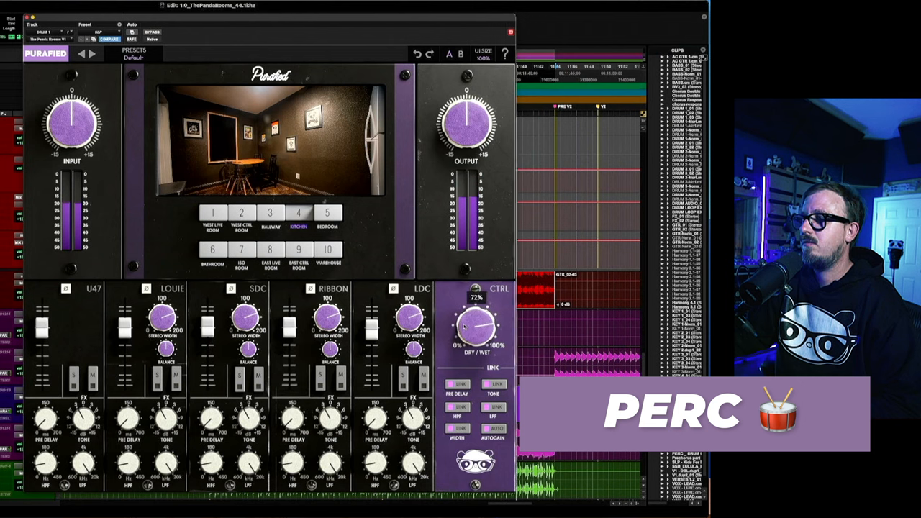
{"action": "left_click_drag", "start_coordinate": [474, 324], "coordinate": [476, 317]}
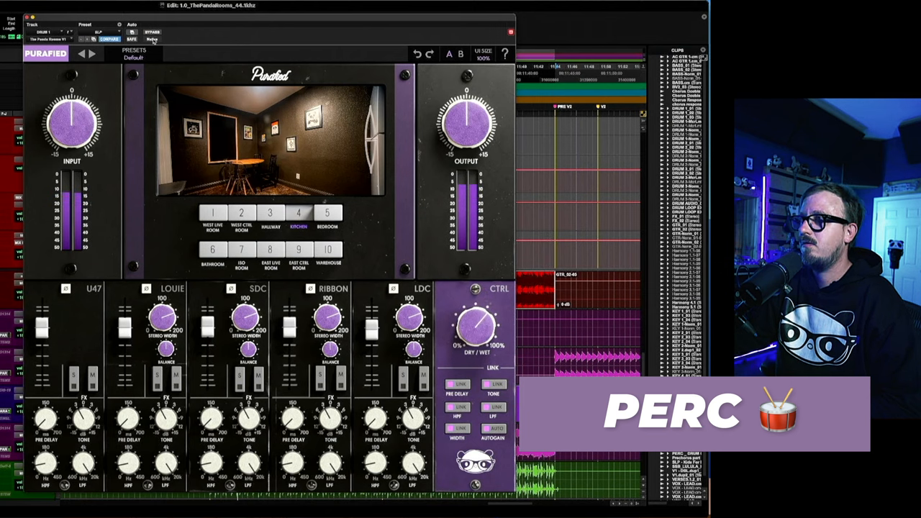
Step: Compare the percussion bypassed and processed again, then readjust the dry/wet mix
{"action": "left_click", "coordinate": [152, 31]}
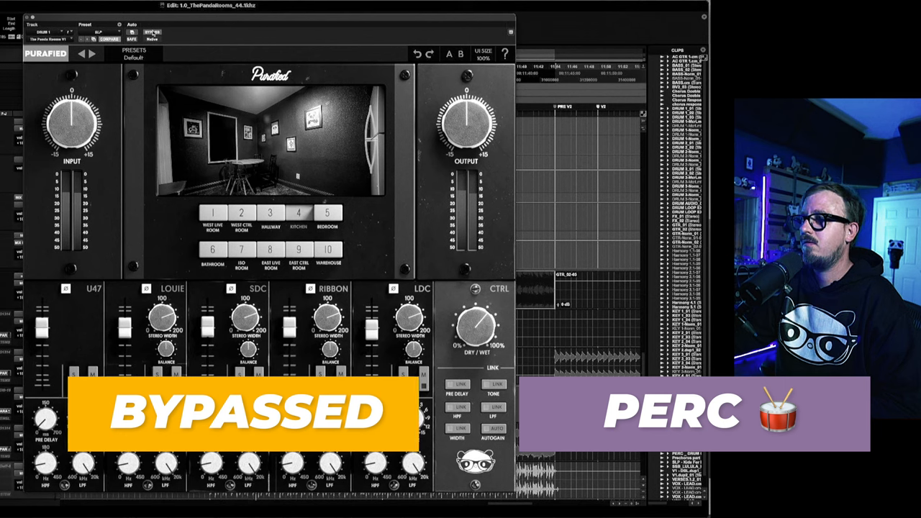
{"action": "left_click", "coordinate": [146, 30]}
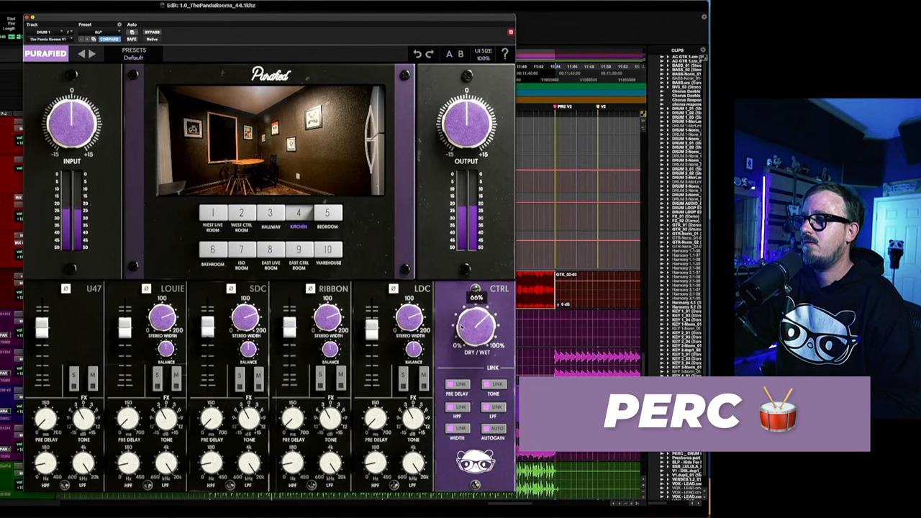
{"action": "left_click_drag", "start_coordinate": [473, 324], "coordinate": [453, 346]}
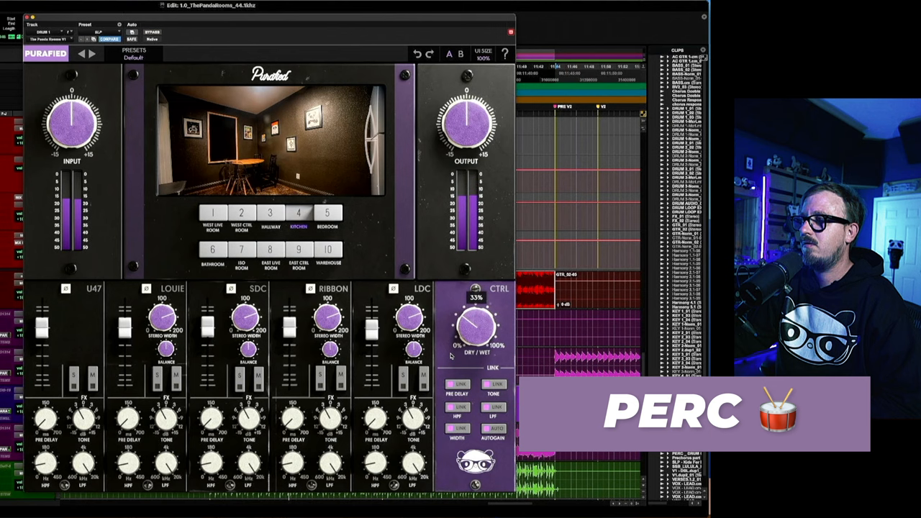
{"action": "left_click_drag", "start_coordinate": [474, 324], "coordinate": [489, 302]}
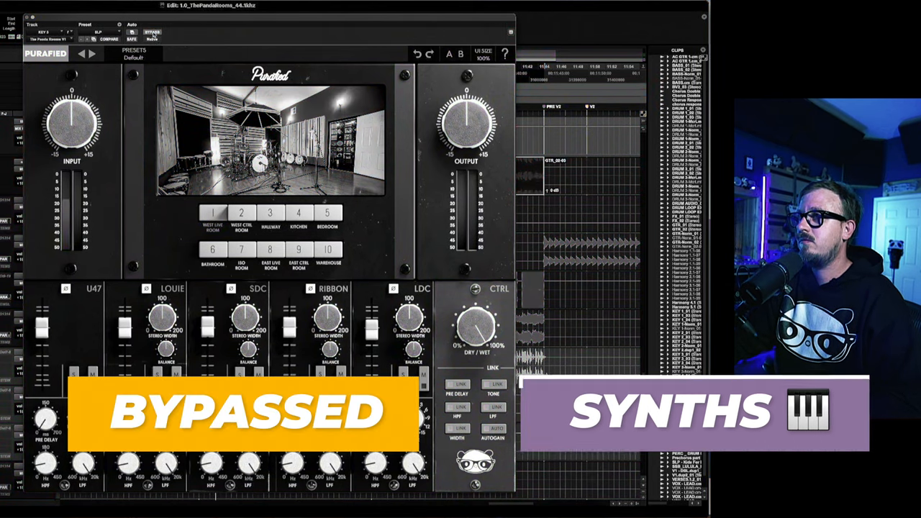
Step: Re-enable the synth reverb, switch it to the Warehouse room and rebalance its dry/wet mix
{"action": "left_click", "coordinate": [155, 30]}
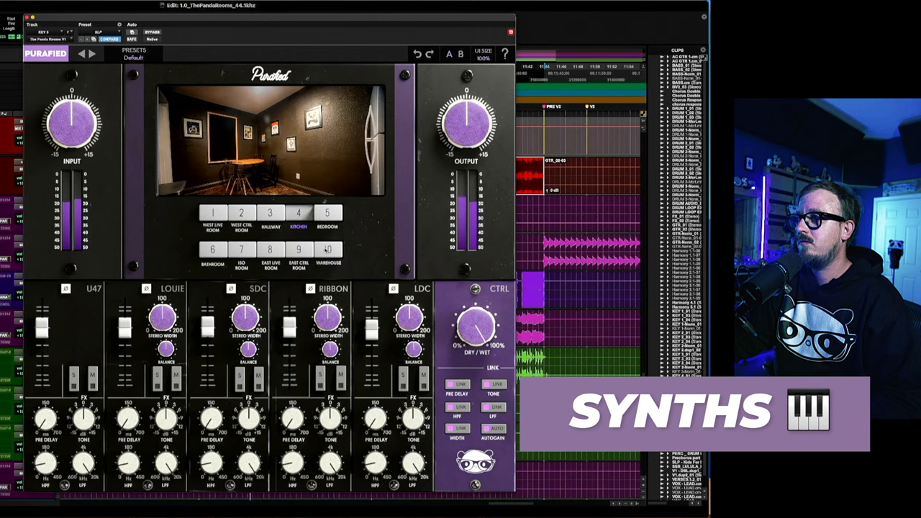
{"action": "left_click", "coordinate": [326, 249]}
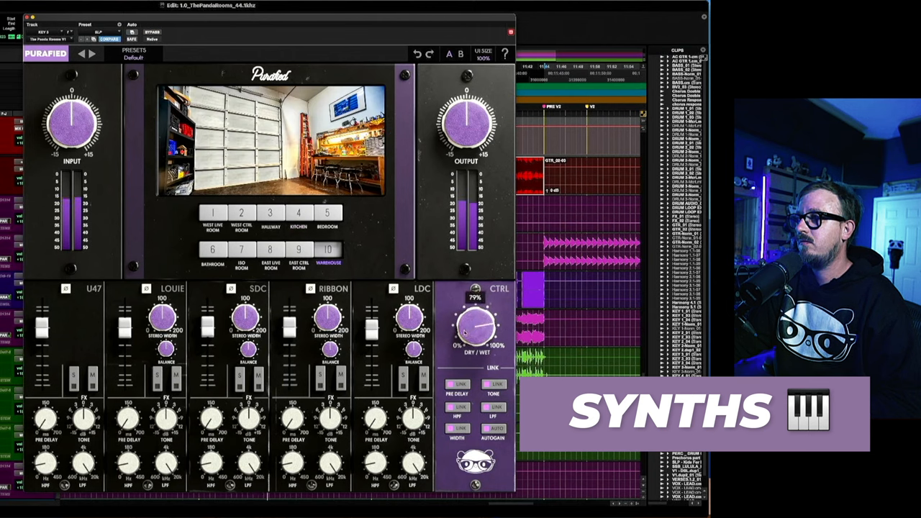
{"action": "left_click_drag", "start_coordinate": [475, 324], "coordinate": [489, 302]}
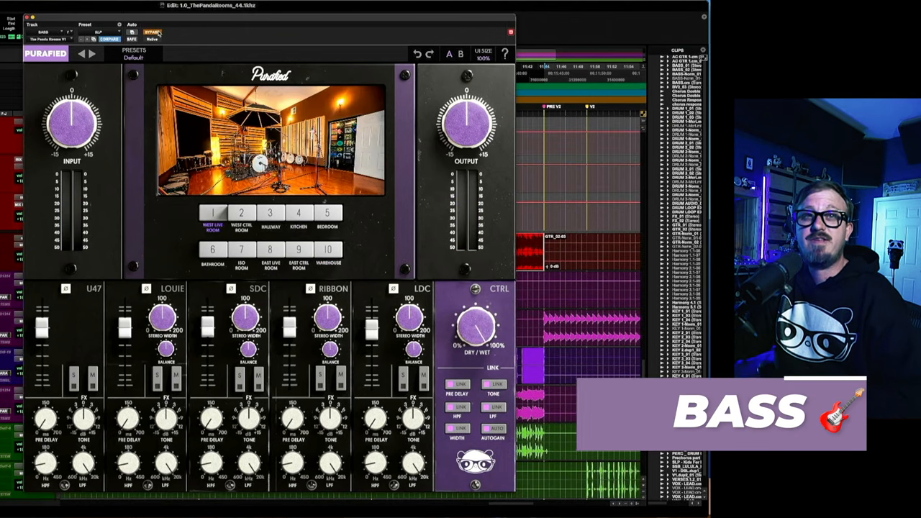
Step: Enable the bass reverb, compare West Ctrl Room and Hallway, settle on West Ctrl Room and adjust the dry/wet mix
{"action": "left_click", "coordinate": [151, 29]}
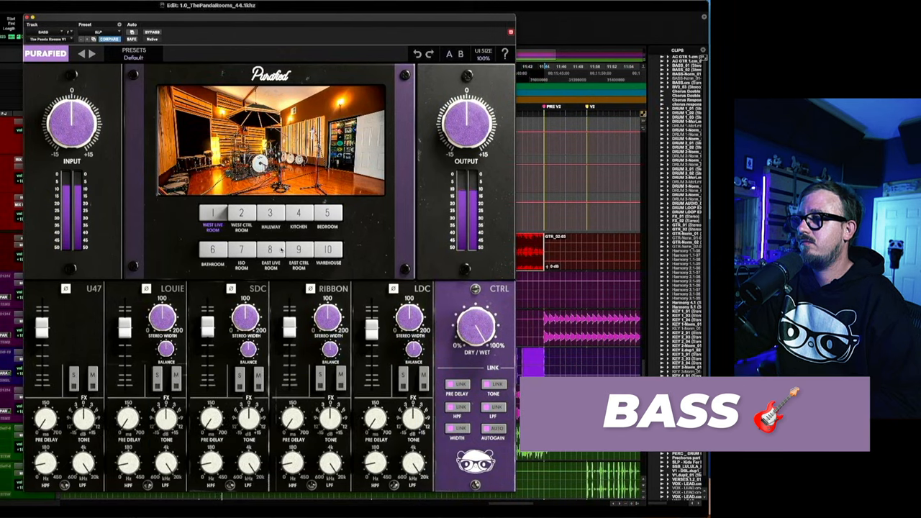
{"action": "left_click", "coordinate": [242, 213]}
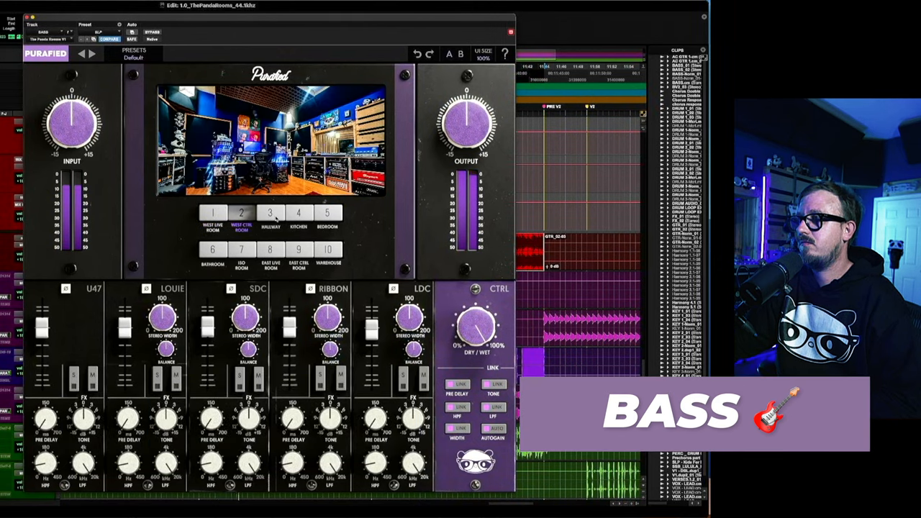
{"action": "left_click", "coordinate": [270, 213]}
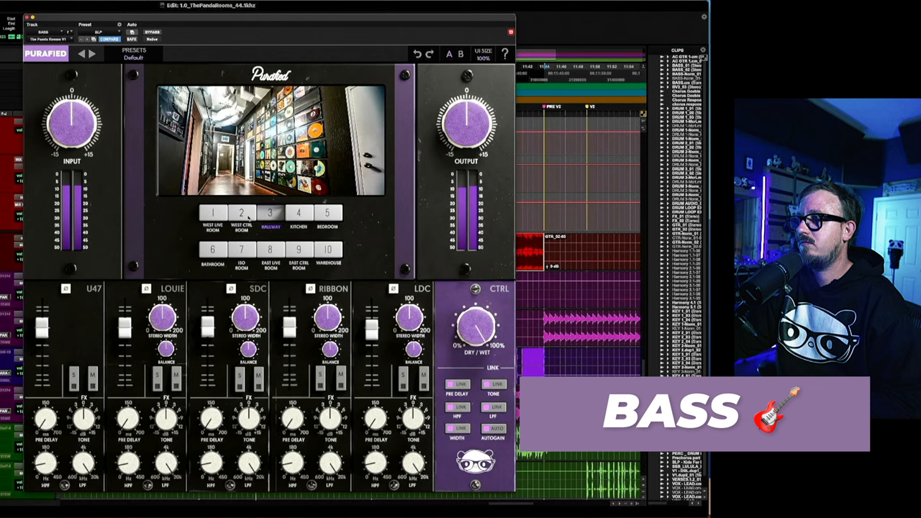
{"action": "left_click", "coordinate": [242, 213]}
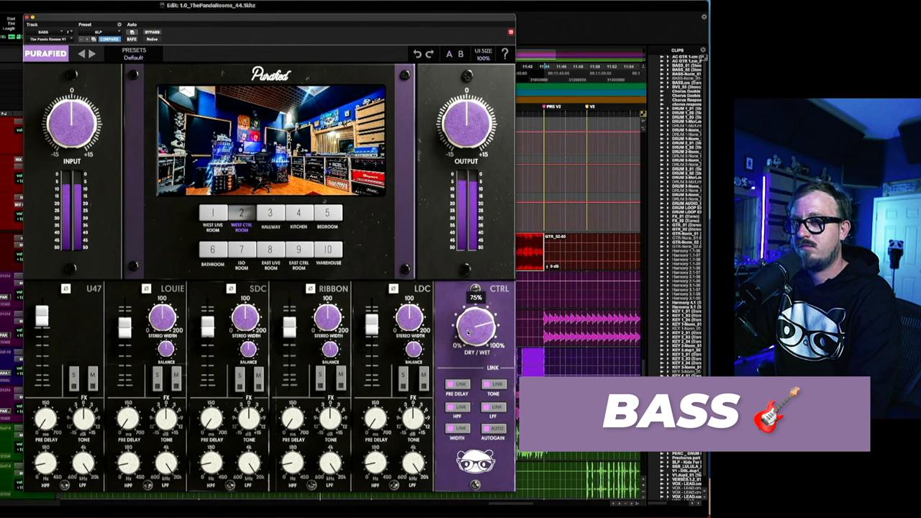
{"action": "left_click_drag", "start_coordinate": [475, 324], "coordinate": [475, 328]}
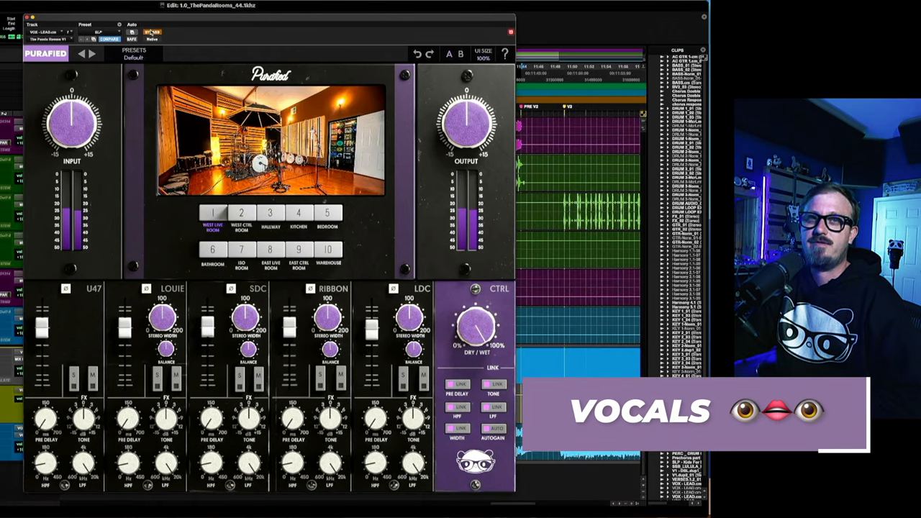
Step: Compare the vocals dry and with reverb, then audition the Hallway and Kitchen rooms
{"action": "left_click", "coordinate": [151, 31]}
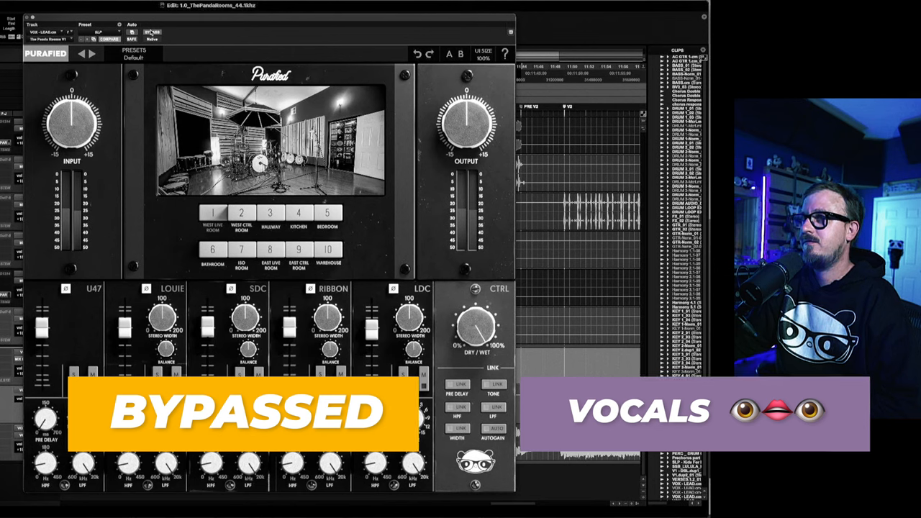
{"action": "left_click", "coordinate": [152, 33]}
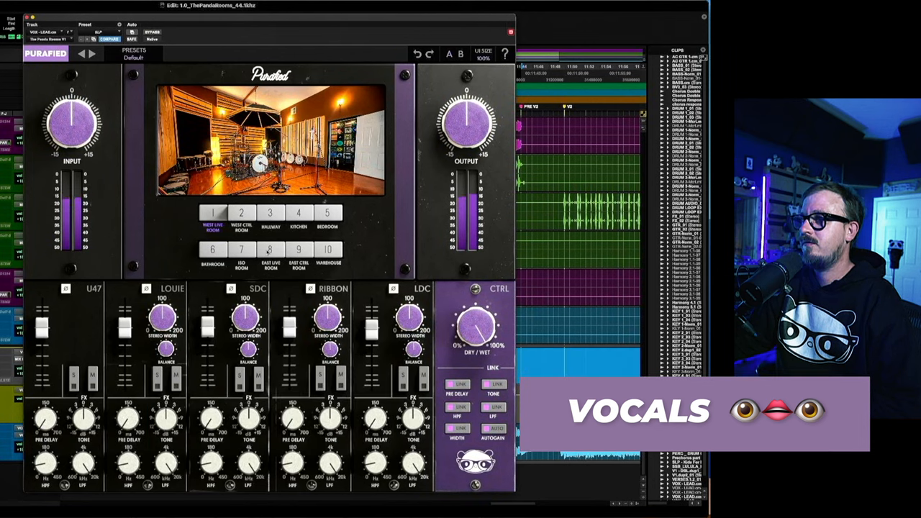
{"action": "left_click", "coordinate": [271, 213]}
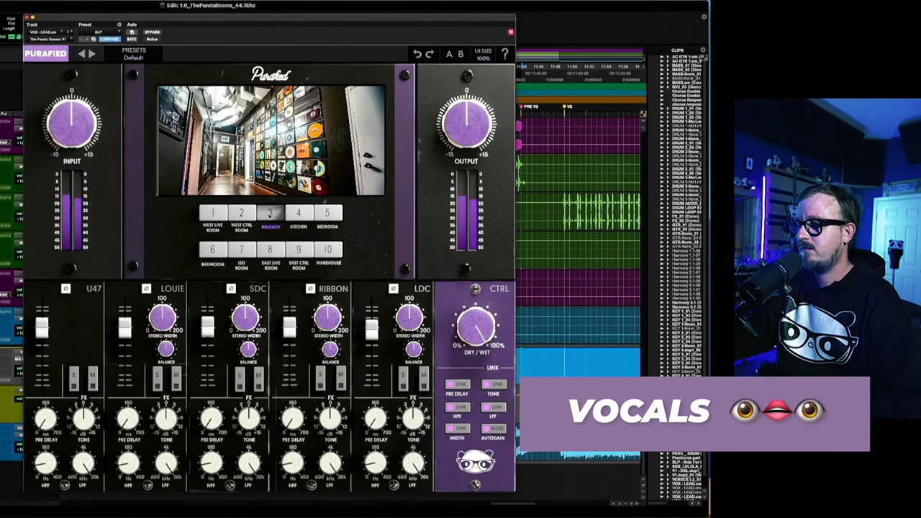
{"action": "left_click", "coordinate": [298, 213]}
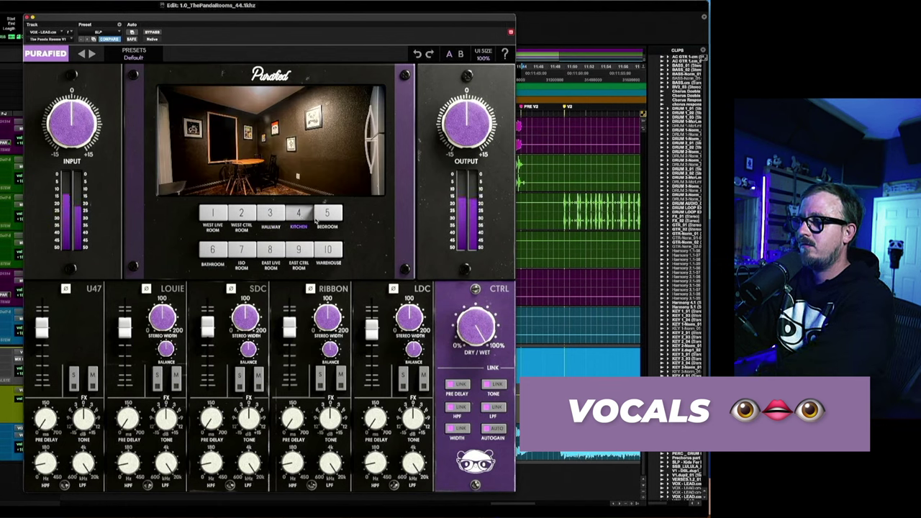
Step: Audition the Bedroom, Warehouse and East Ctrl Room, then return to the Kitchen room
{"action": "left_click", "coordinate": [325, 213]}
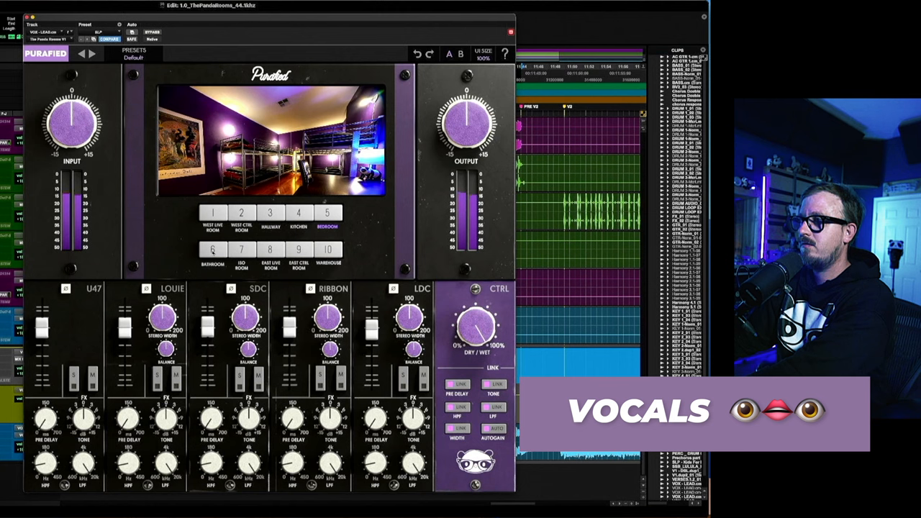
{"action": "left_click", "coordinate": [328, 249]}
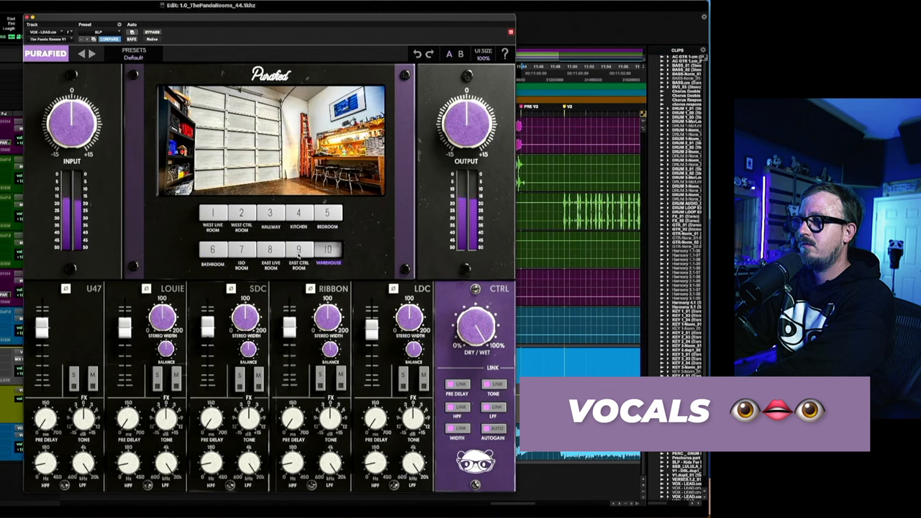
{"action": "left_click", "coordinate": [276, 250]}
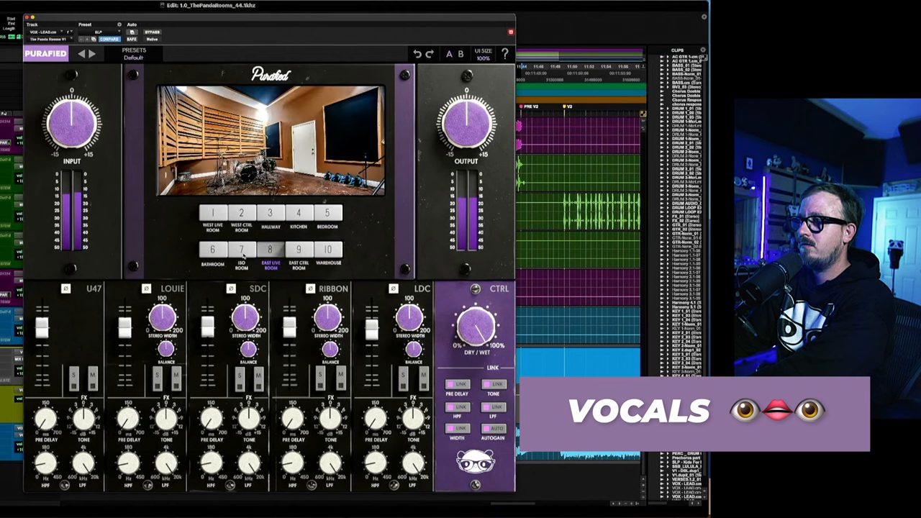
{"action": "left_click", "coordinate": [296, 213]}
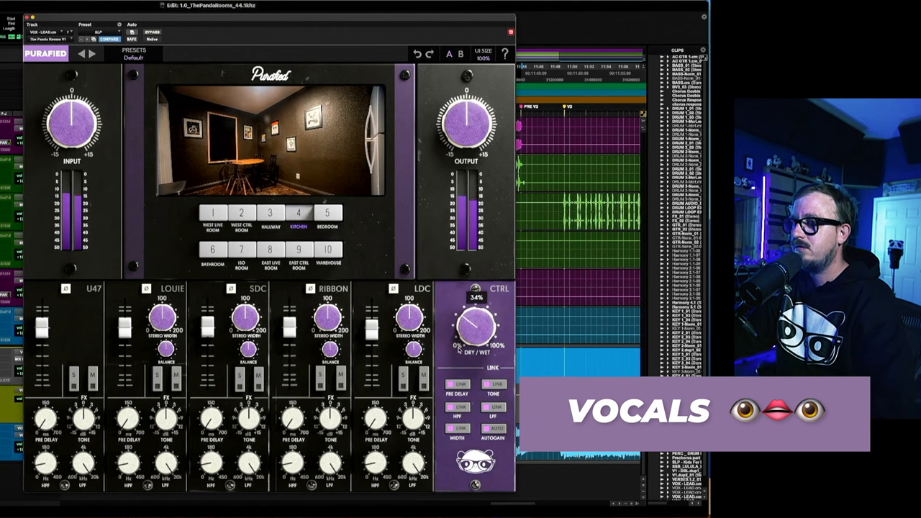
Step: Fine-tune the Kitchen reverb's dry/wet blend on the vocals, then select West Live Room
{"action": "left_click_drag", "start_coordinate": [477, 328], "coordinate": [474, 334]}
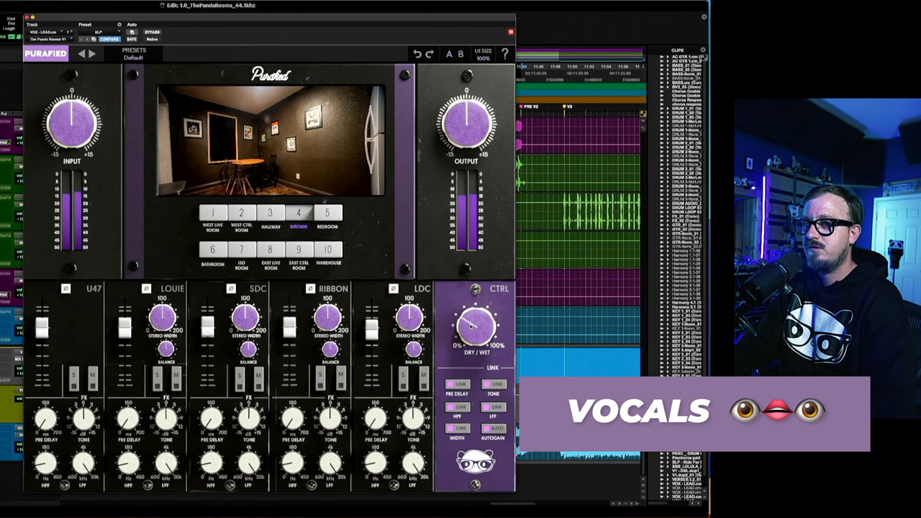
{"action": "left_click_drag", "start_coordinate": [478, 328], "coordinate": [482, 309]}
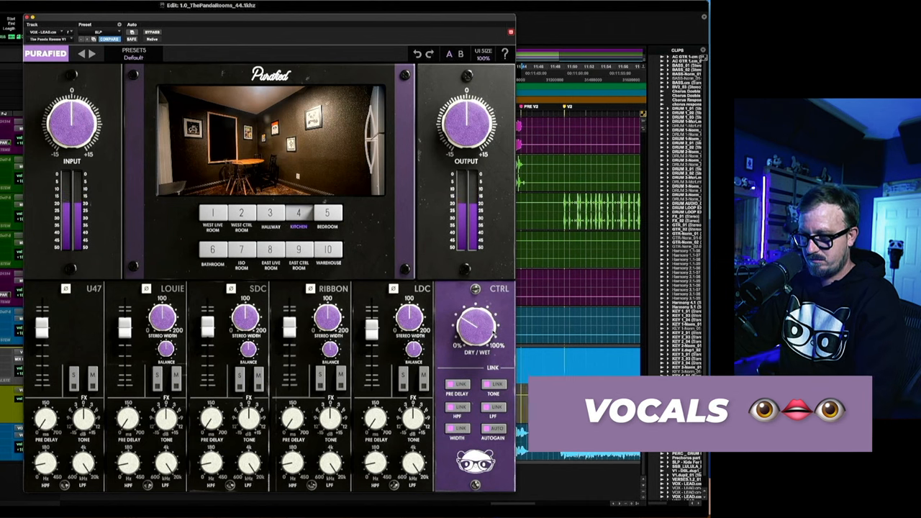
{"action": "left_click", "coordinate": [199, 213]}
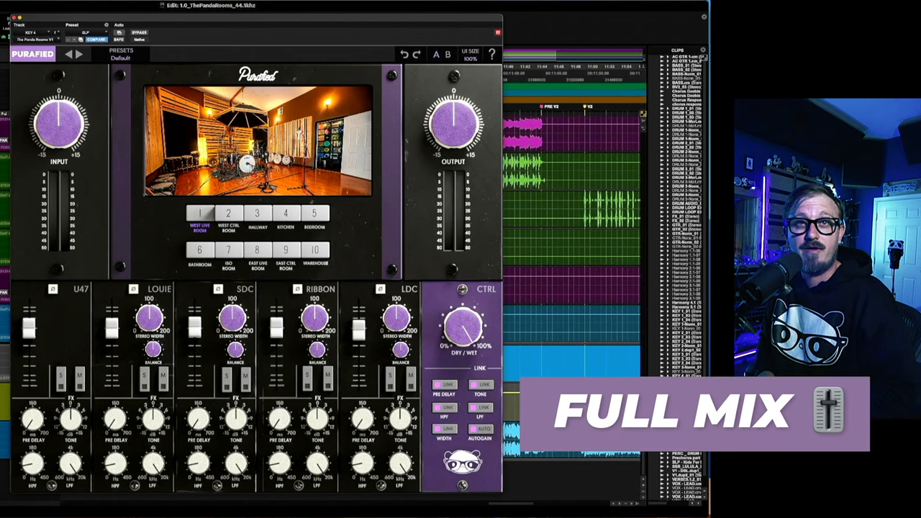
Step: Hear the full mix through the reverb, then bypass it for a dry comparison
{"action": "left_click", "coordinate": [138, 29]}
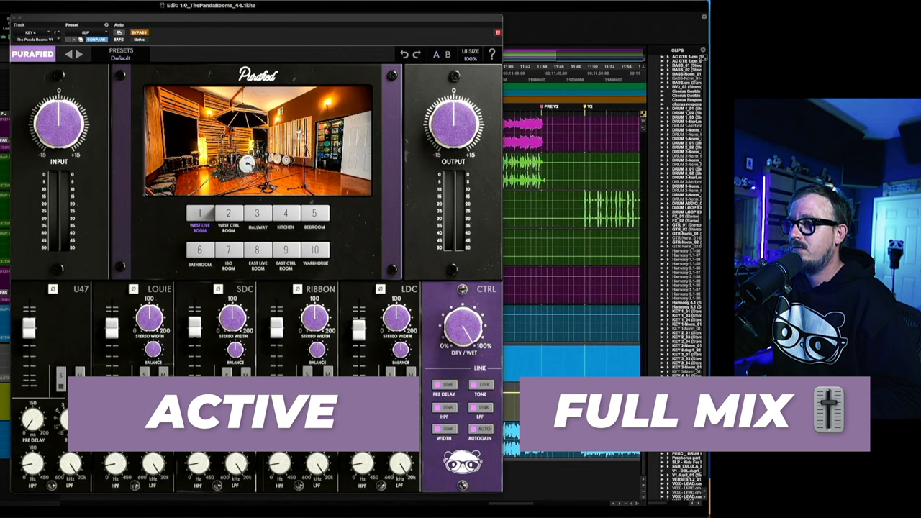
{"action": "left_click", "coordinate": [139, 31]}
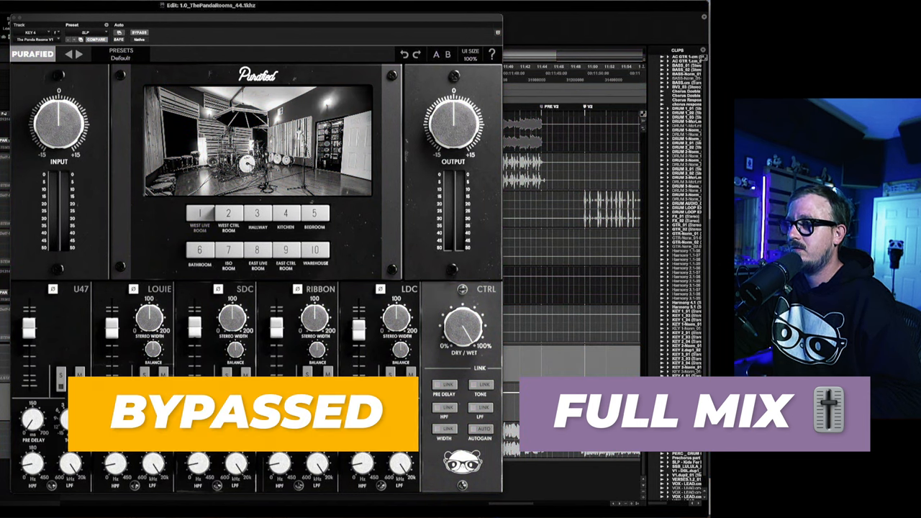